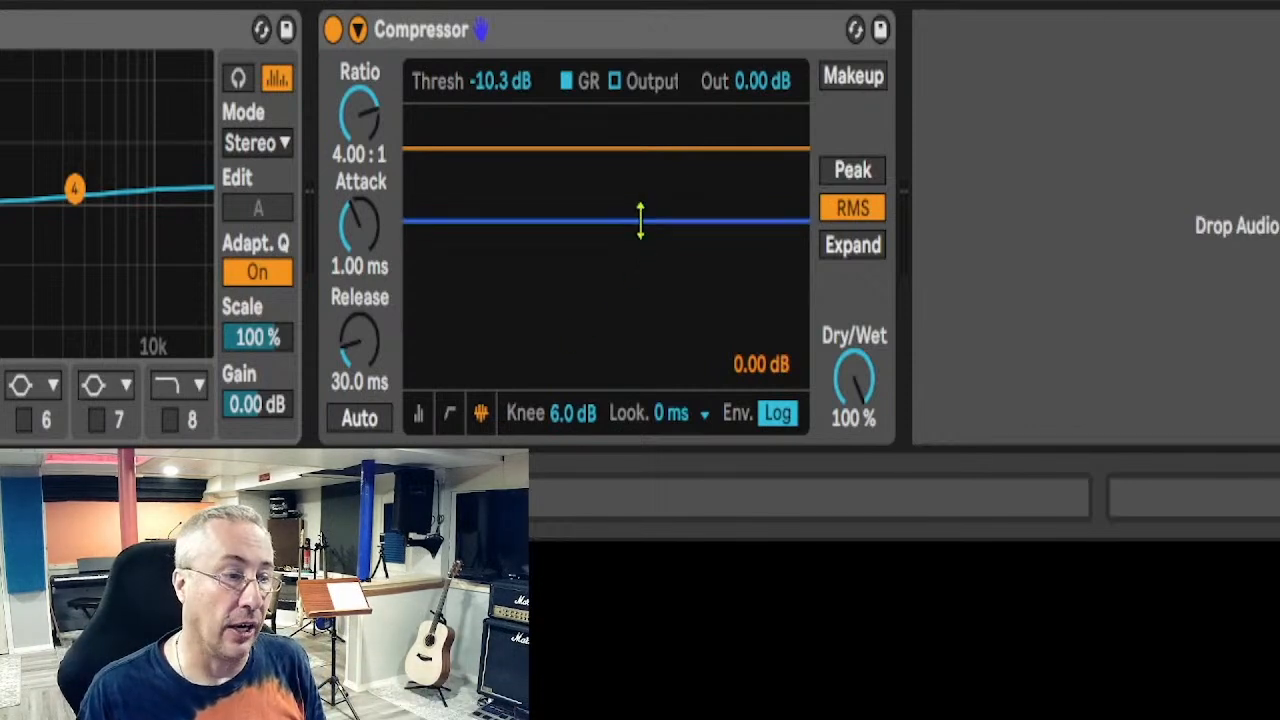
- Raise the Compressor threshold from -10.3 dB to about -7.33 dB
drag(640, 218, 640, 195)
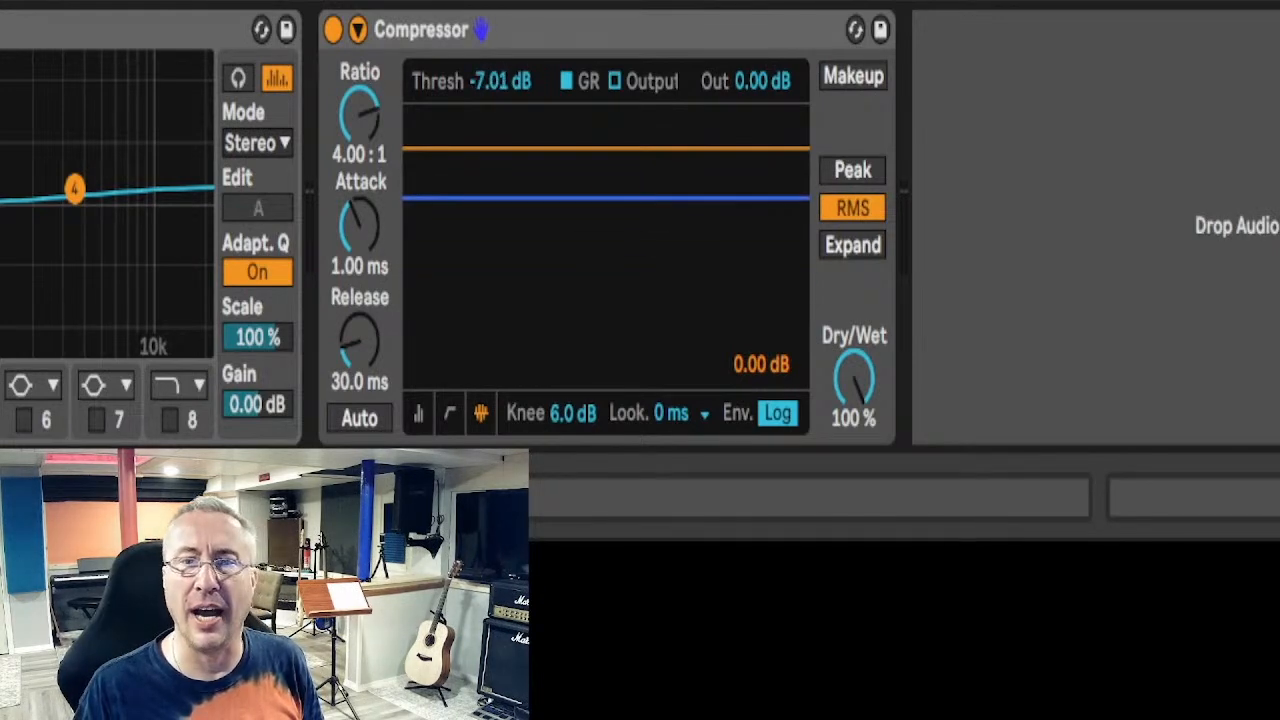
drag(640, 200, 640, 205)
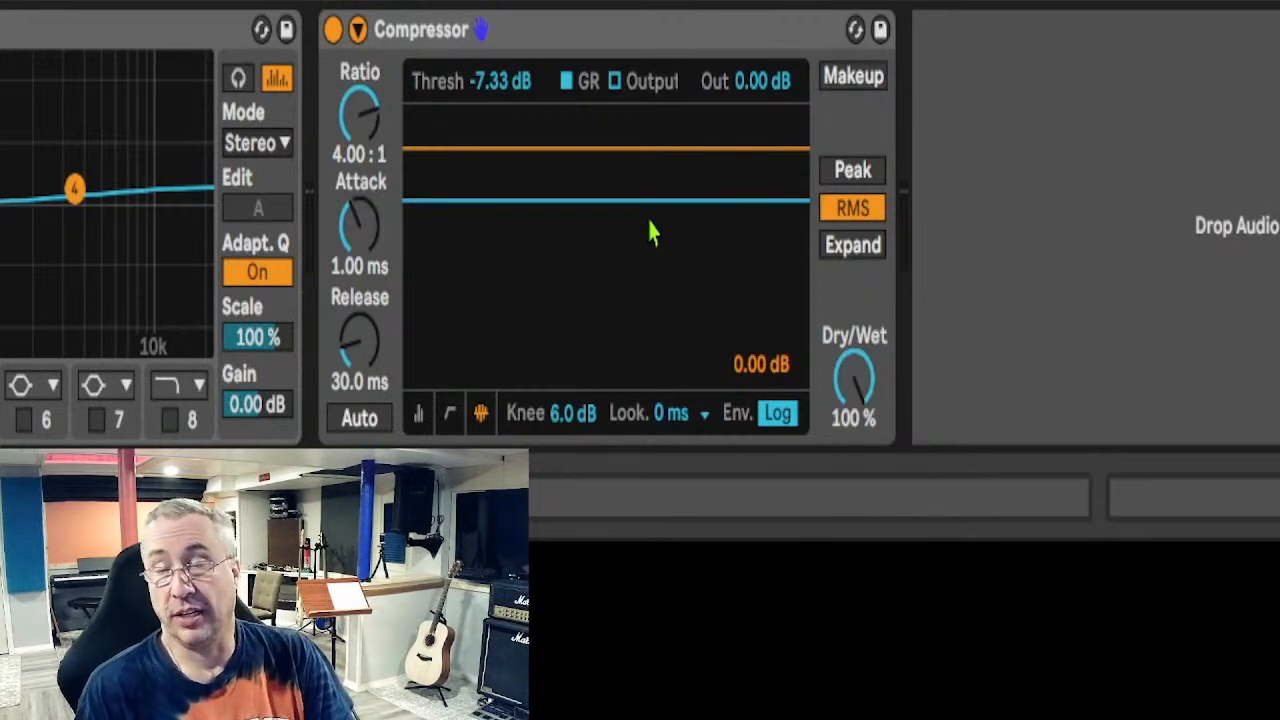
mouse_move(1205, 140)
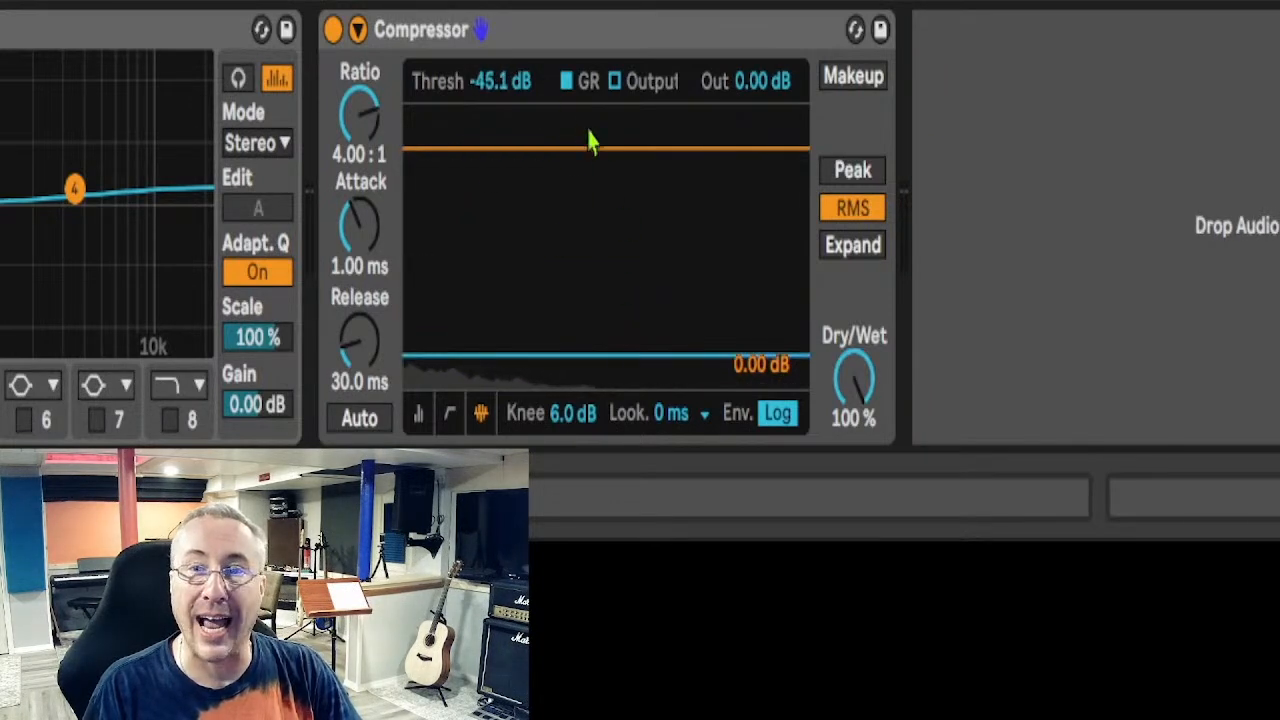
mouse_move(560, 173)
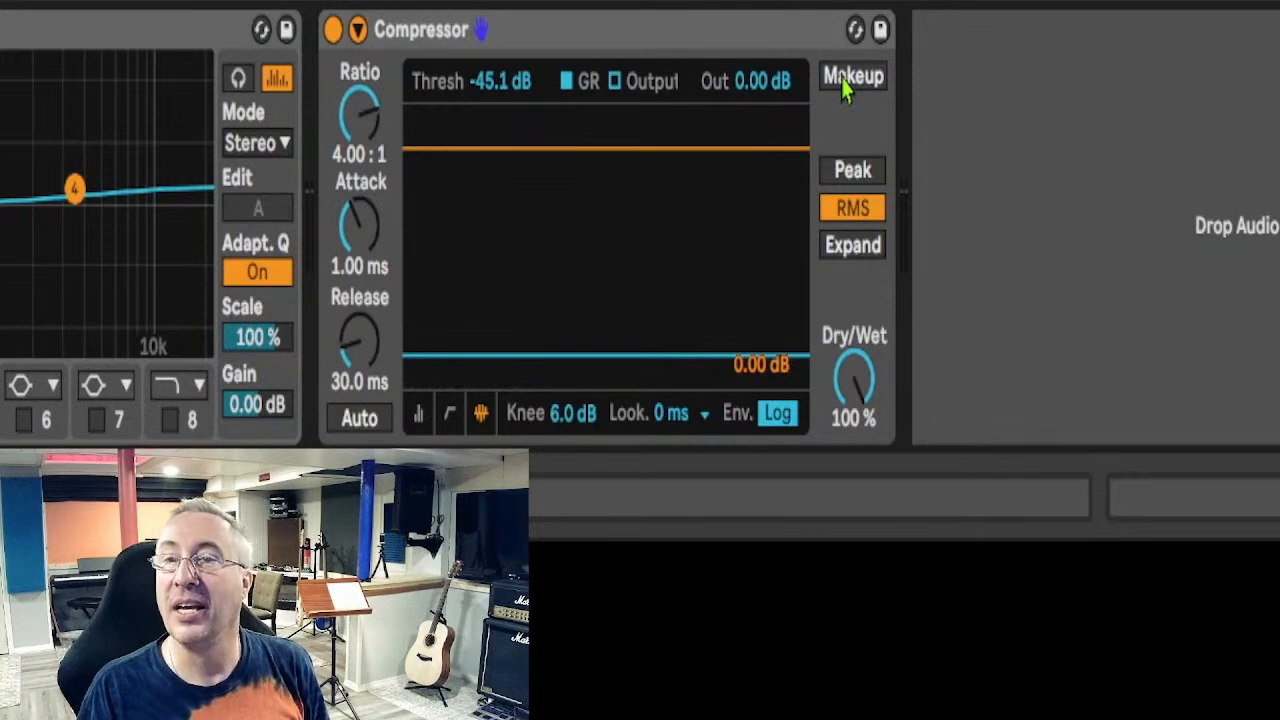
- Switch on the Compressor's Makeup gain so output rises to about -8.44 dB
click(852, 76)
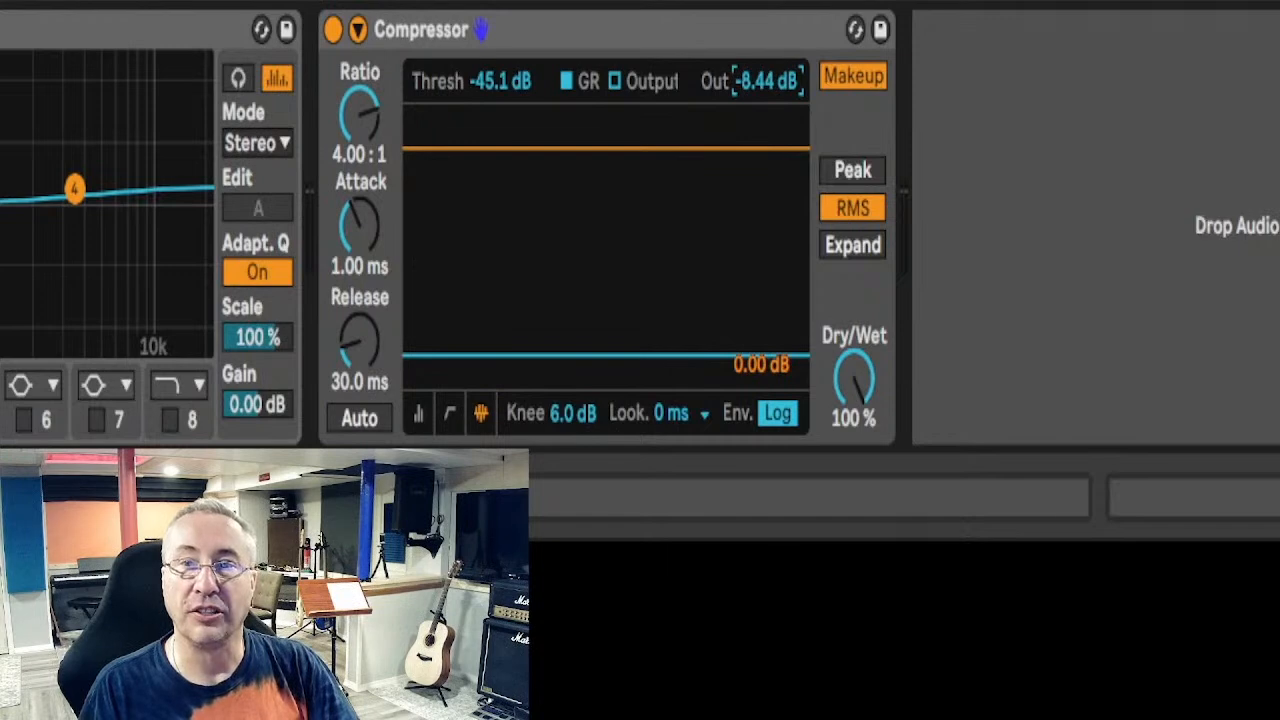
mouse_move(845, 60)
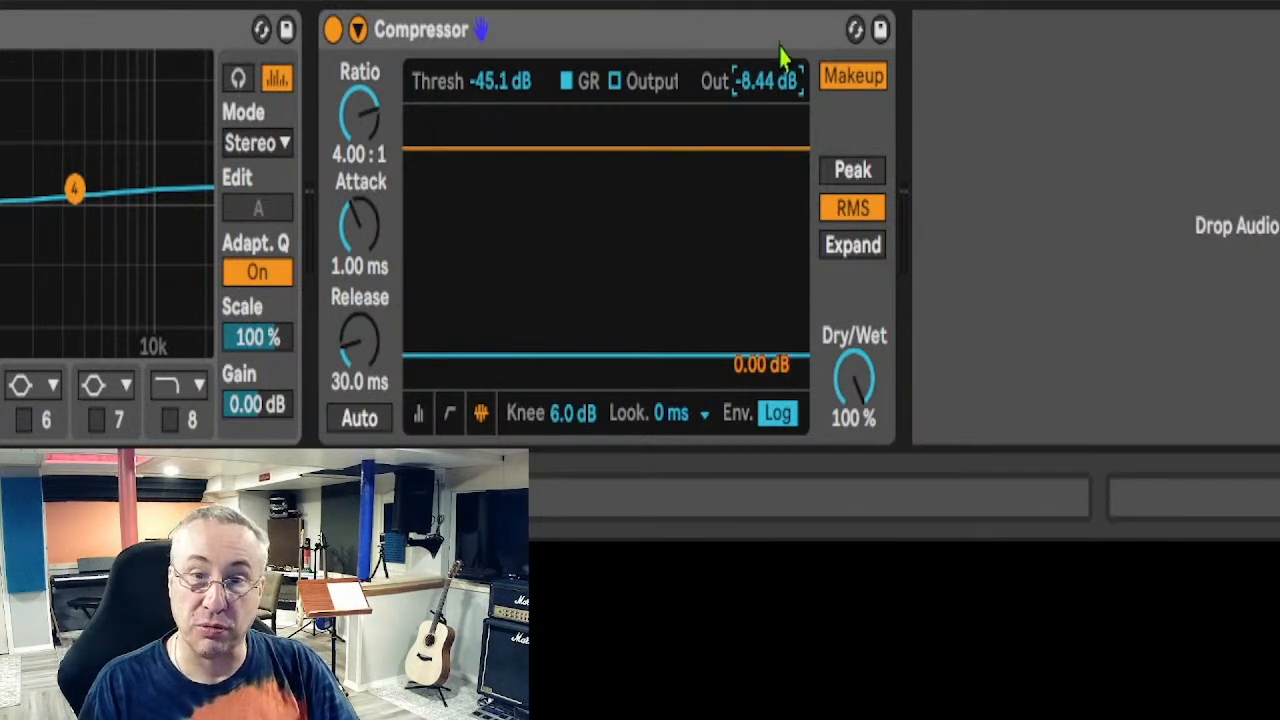
mouse_move(790, 78)
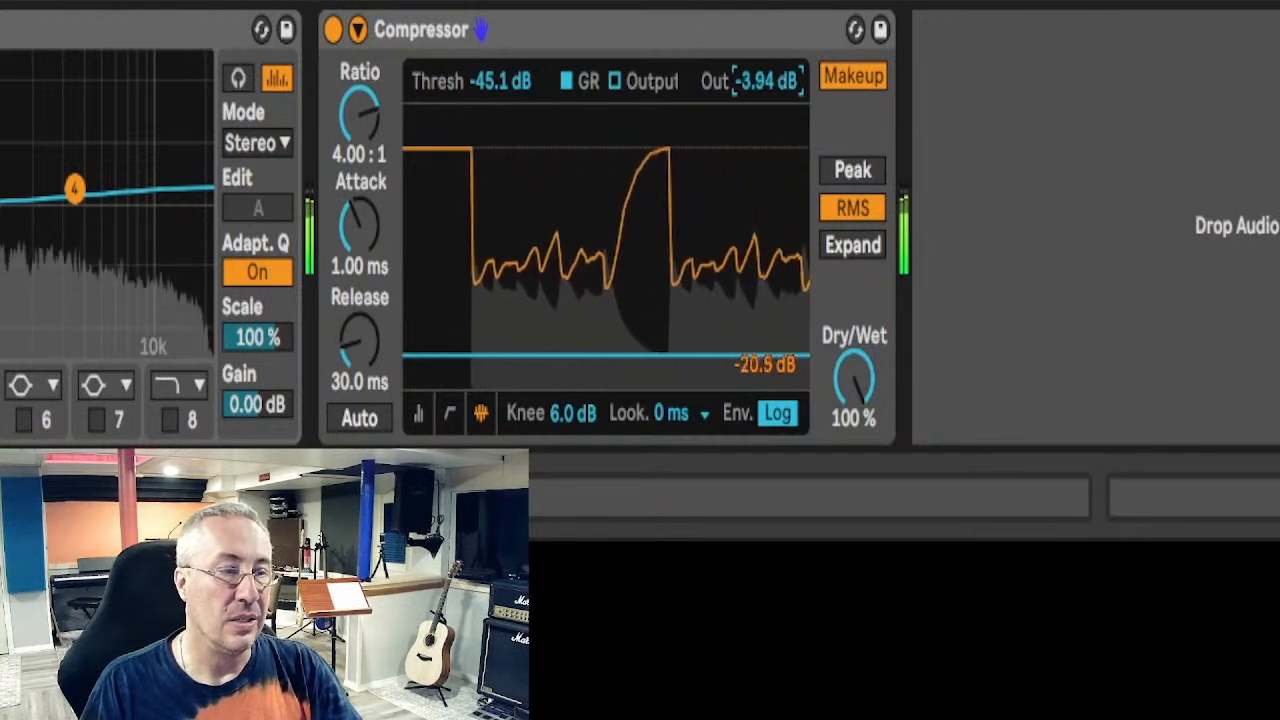
- Drag the Compressor Attack knob down to 0.01 ms
drag(765, 80, 765, 95)
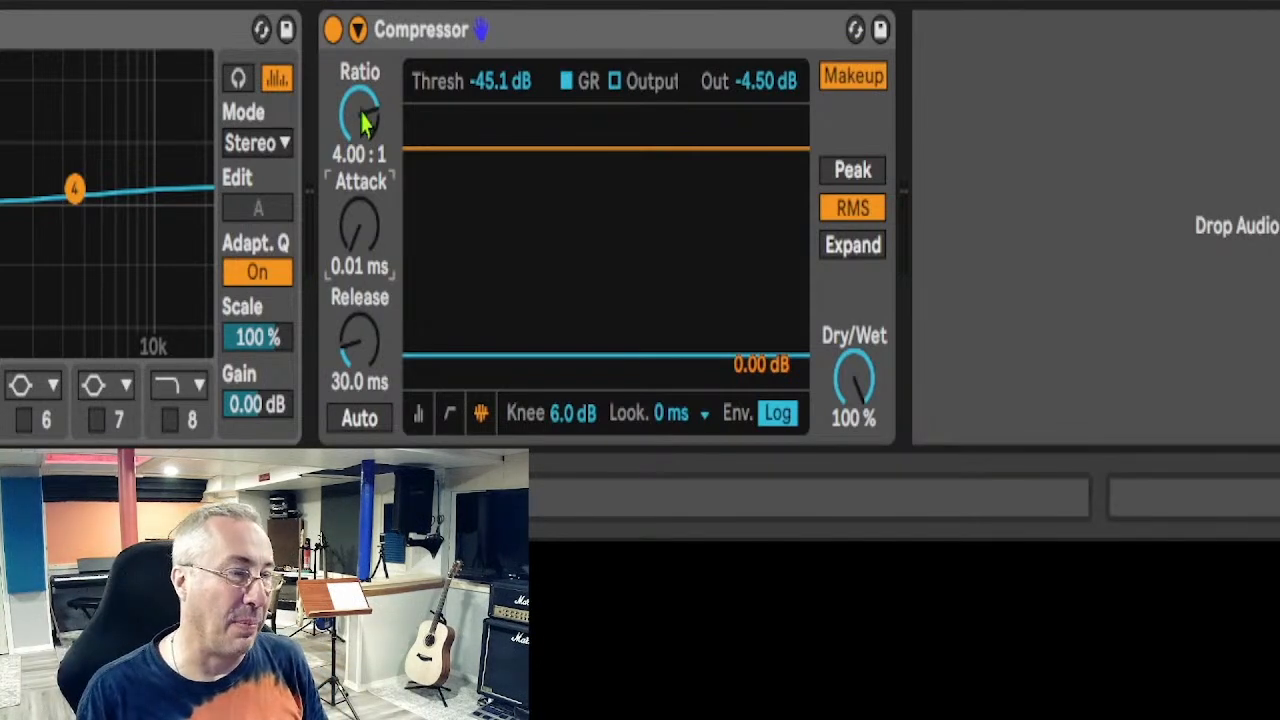
- Turn the Compressor Ratio knob from 4:1 up to 12.6:1
drag(359, 110, 359, 60)
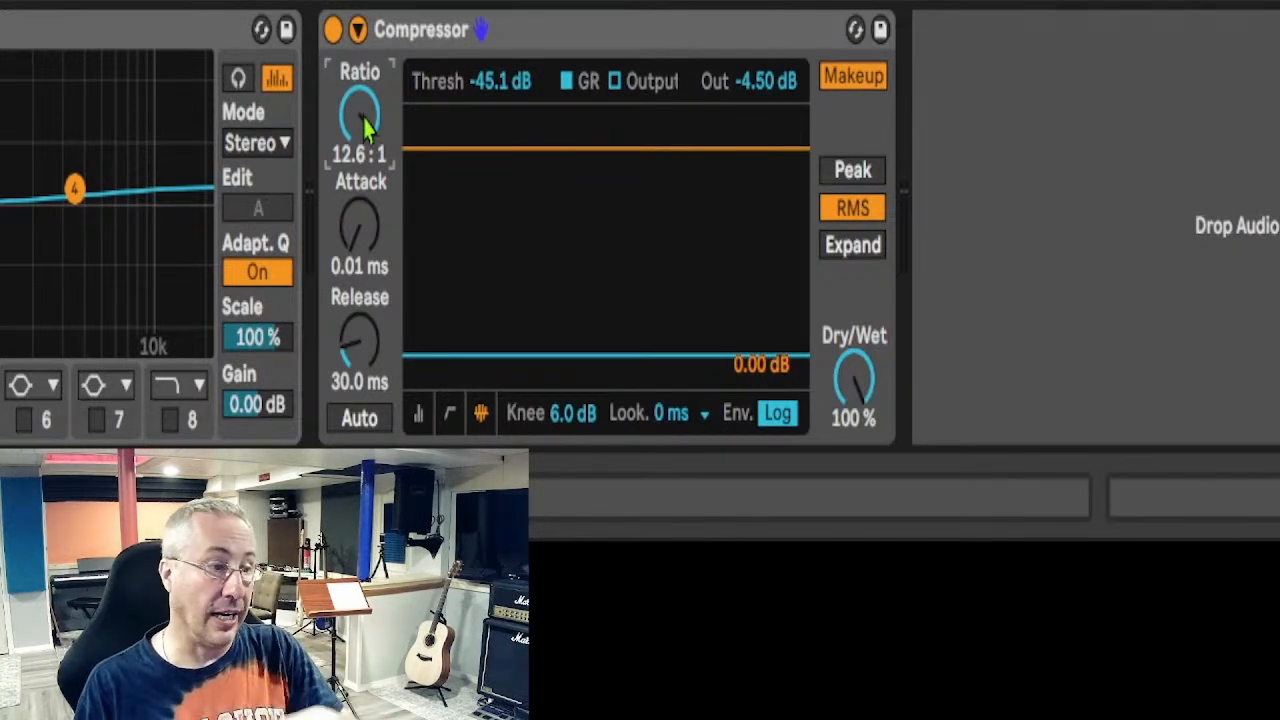
mouse_move(1030, 305)
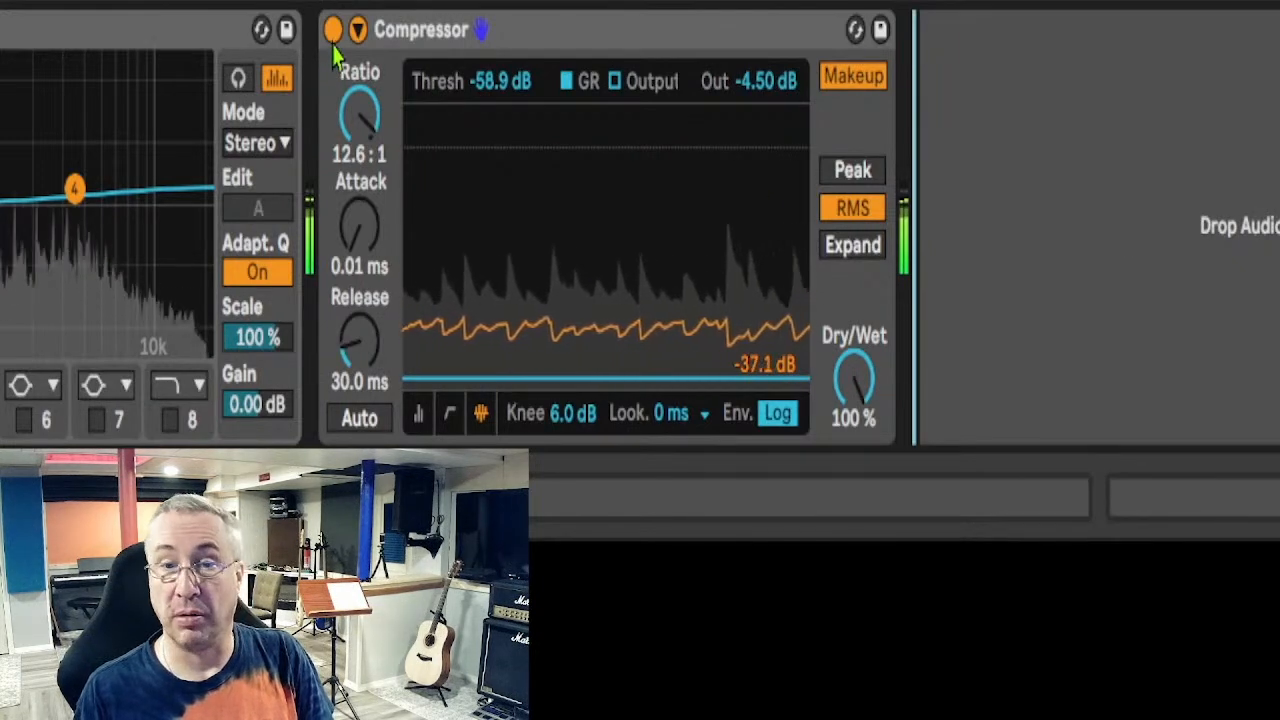
click(333, 29)
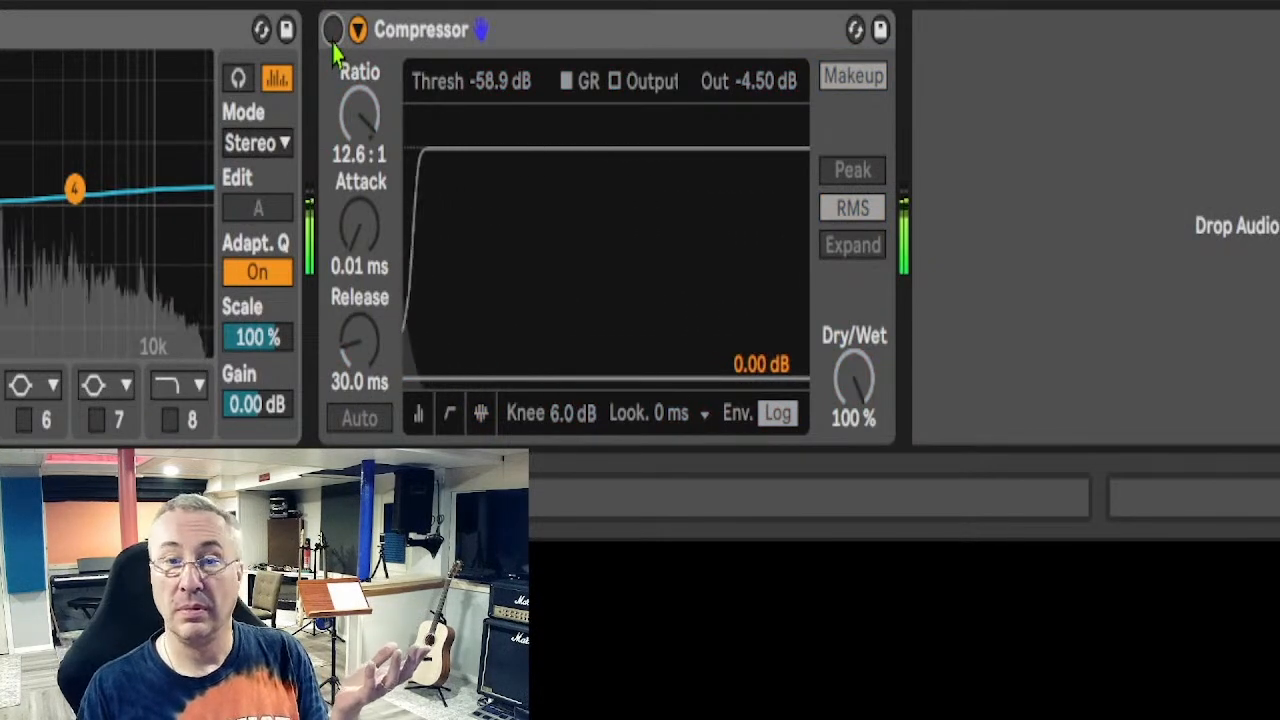
click(334, 29)
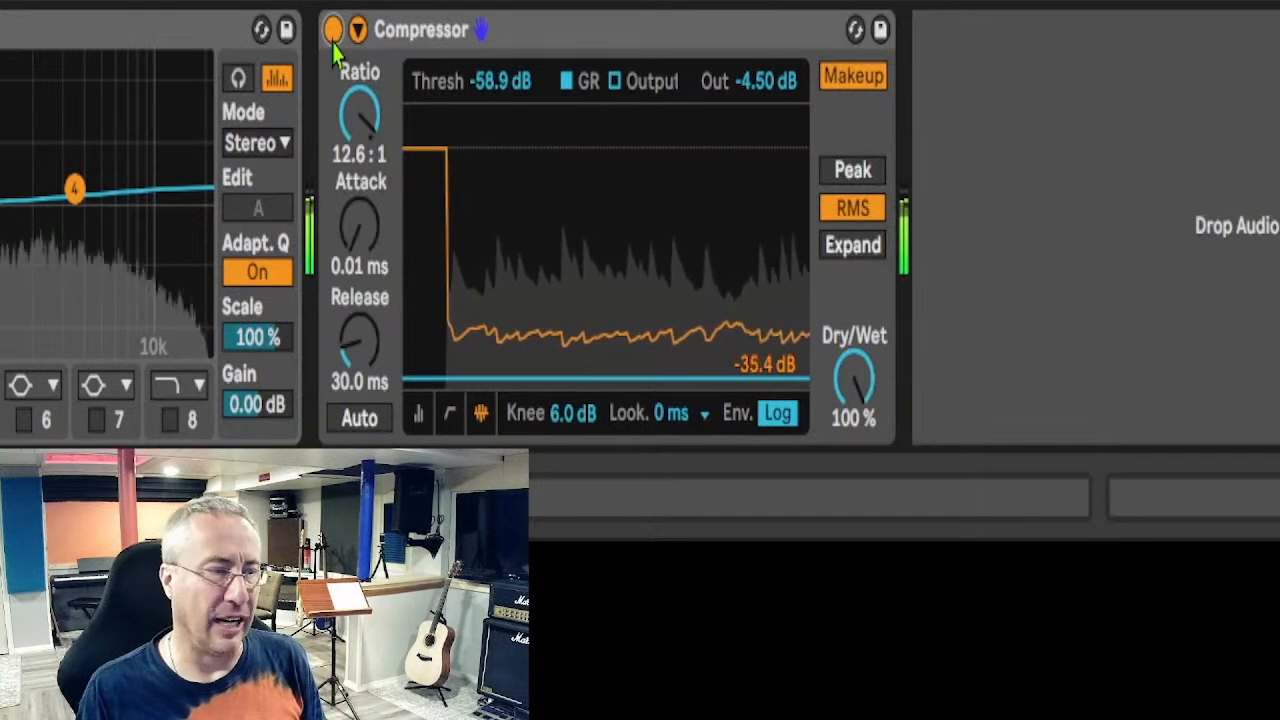
click(333, 29)
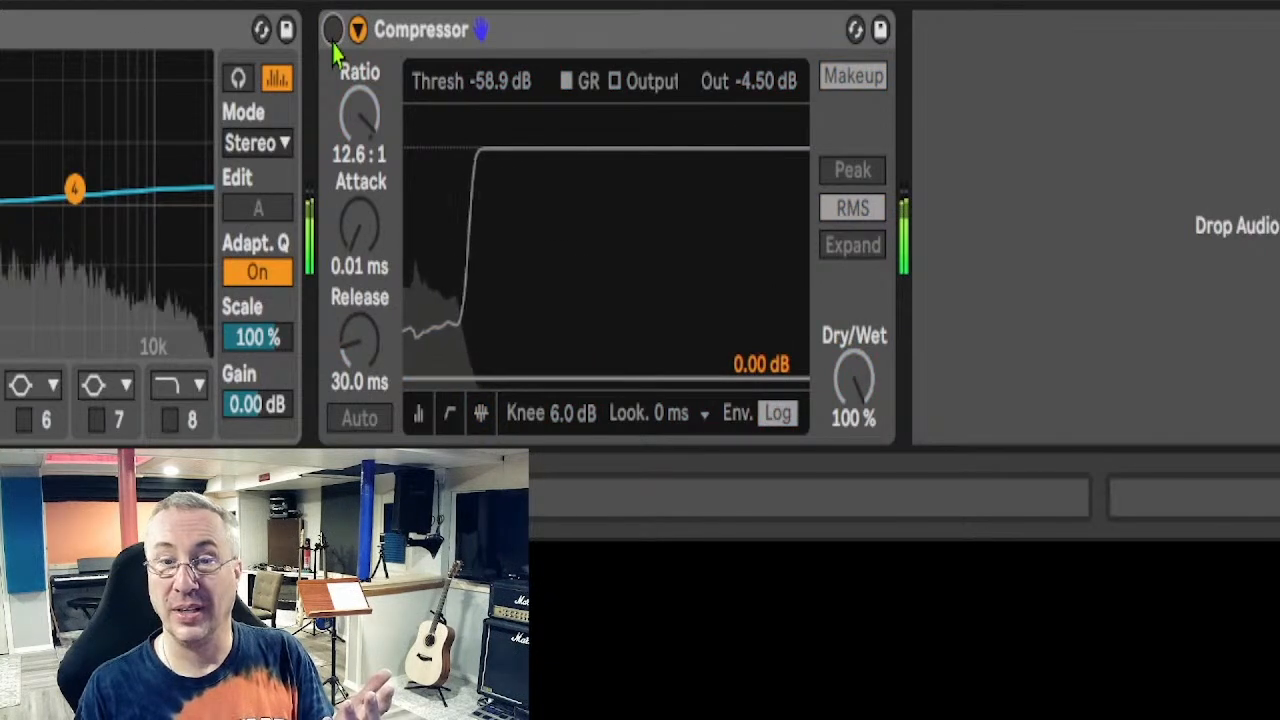
click(333, 30)
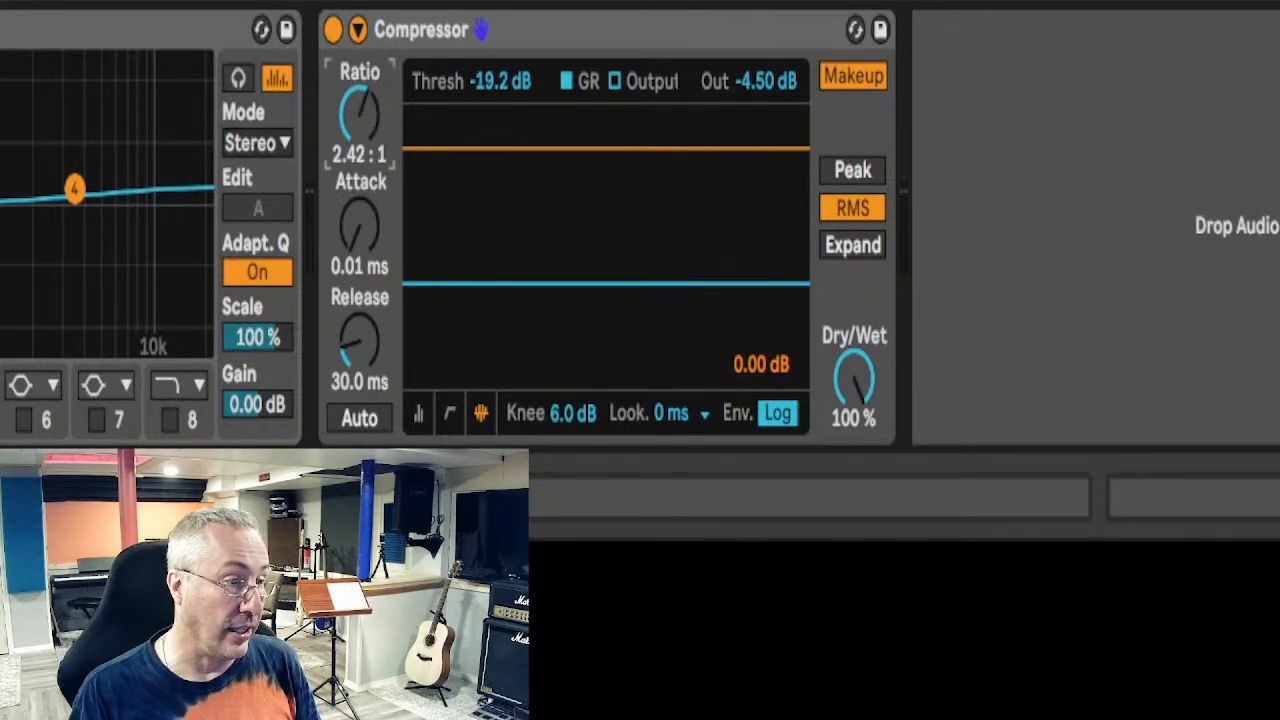
- Set the Compressor ratio to about 4.06:1 and threshold near -15.1 dB
drag(358, 110, 358, 85)
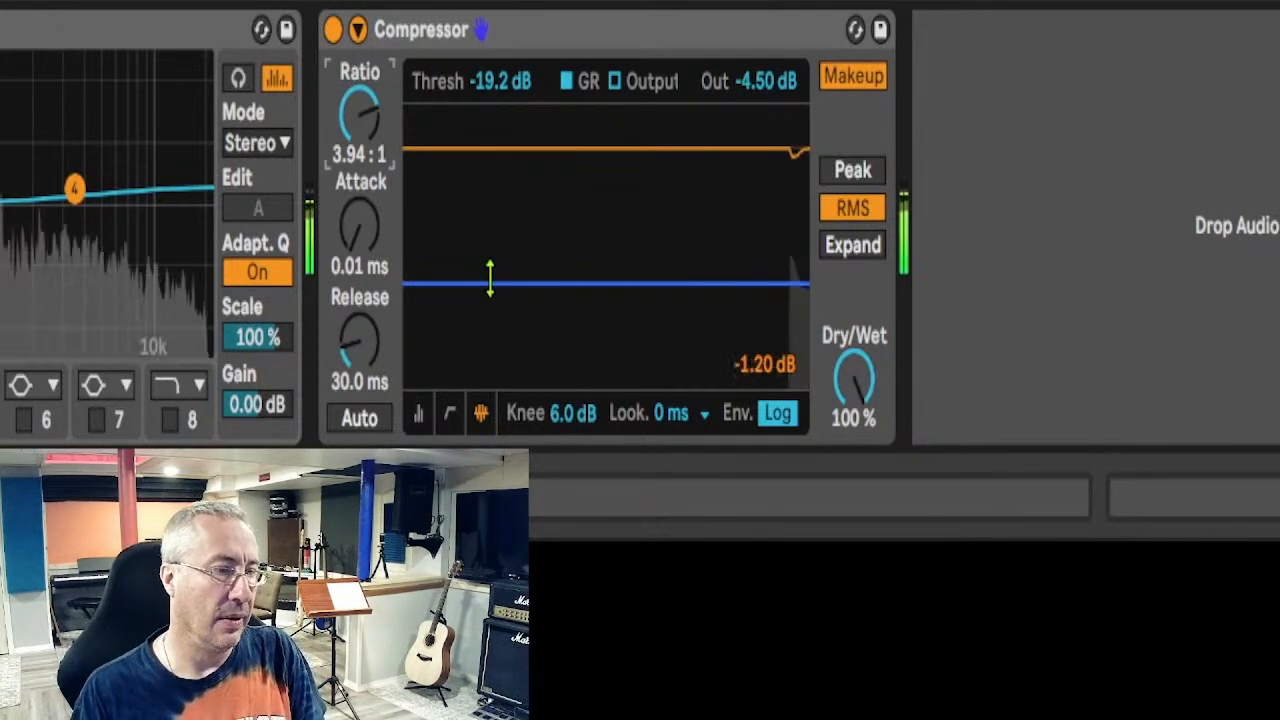
drag(490, 287, 490, 250)
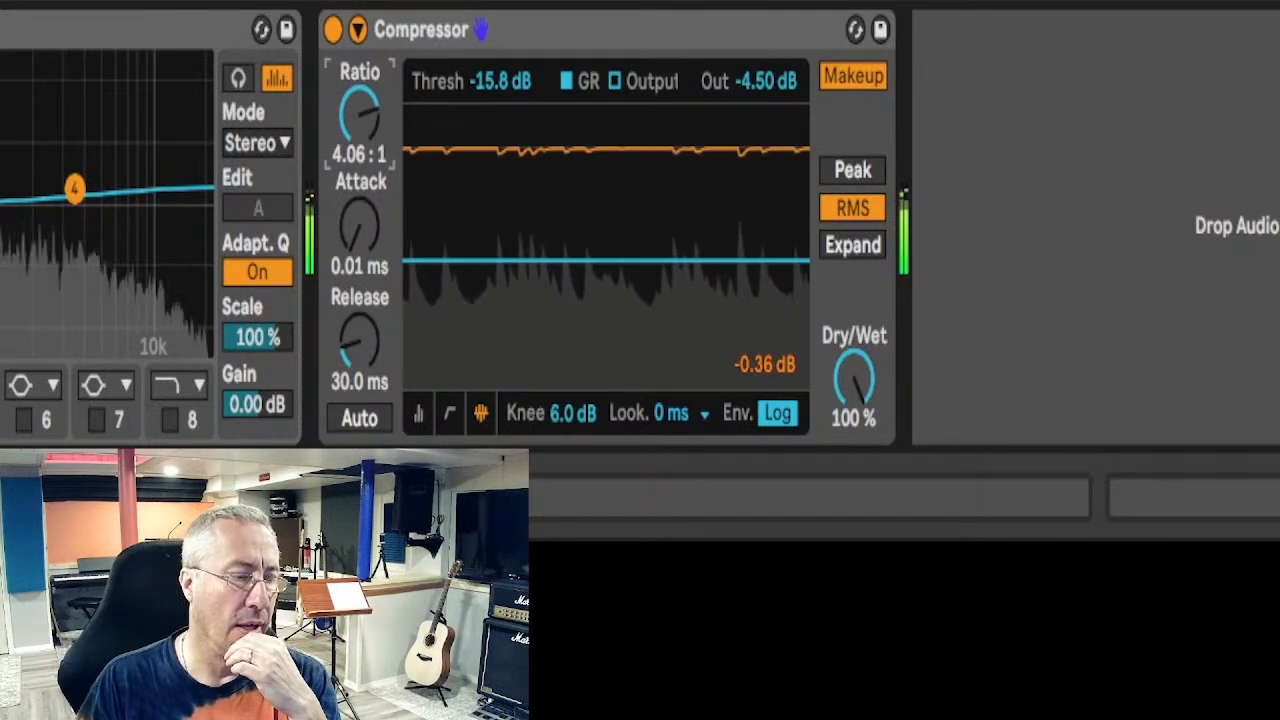
drag(358, 120, 358, 100)
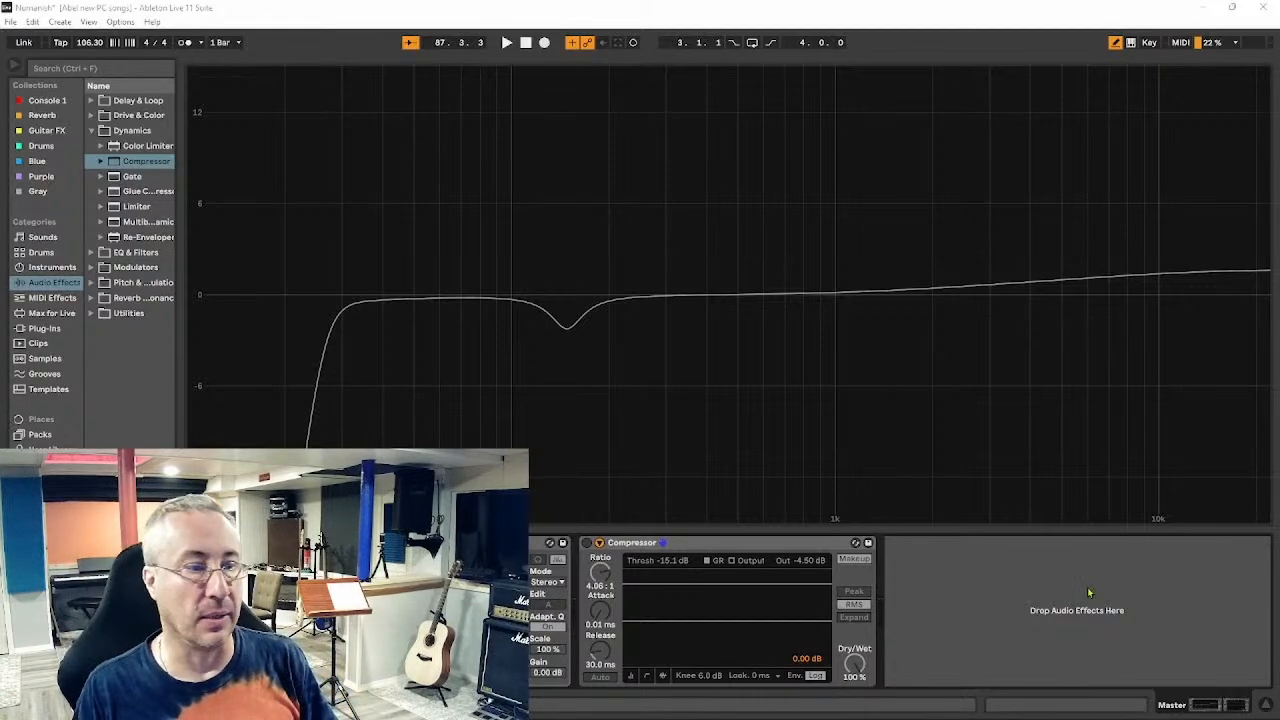
click(506, 42)
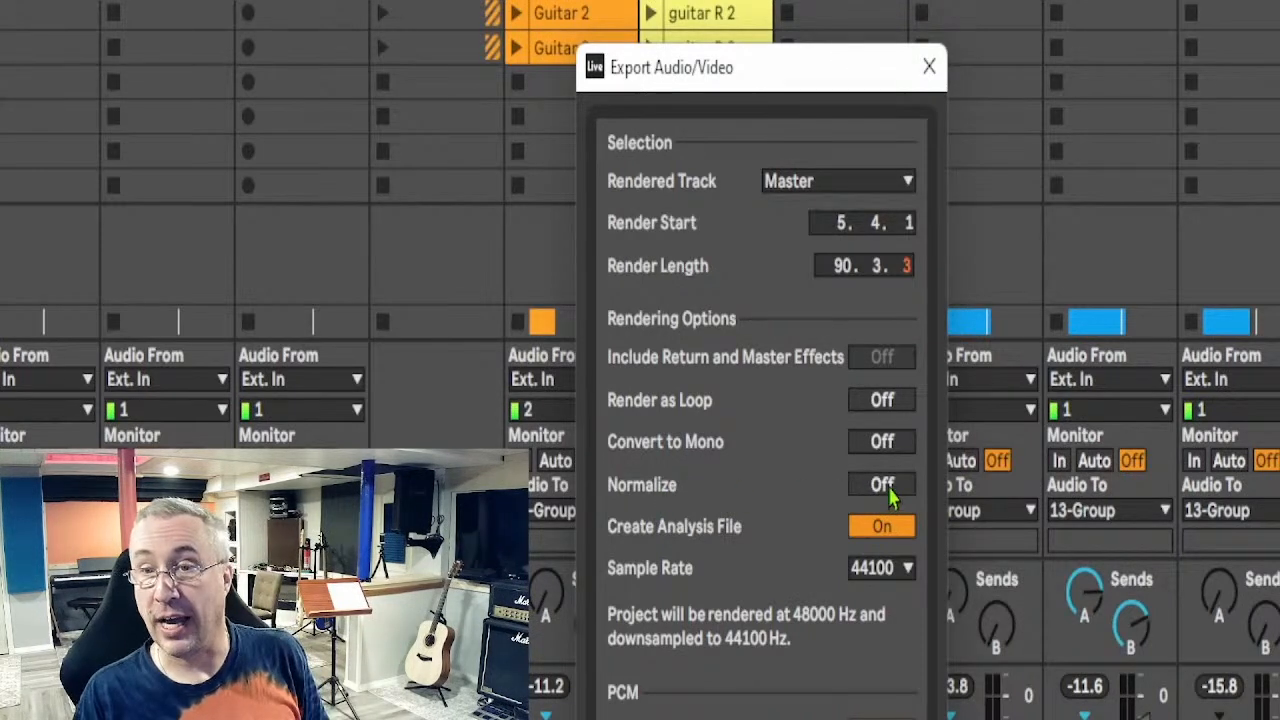
- Turn Normalize on in the Master track's Export Audio/Video dialog
click(881, 485)
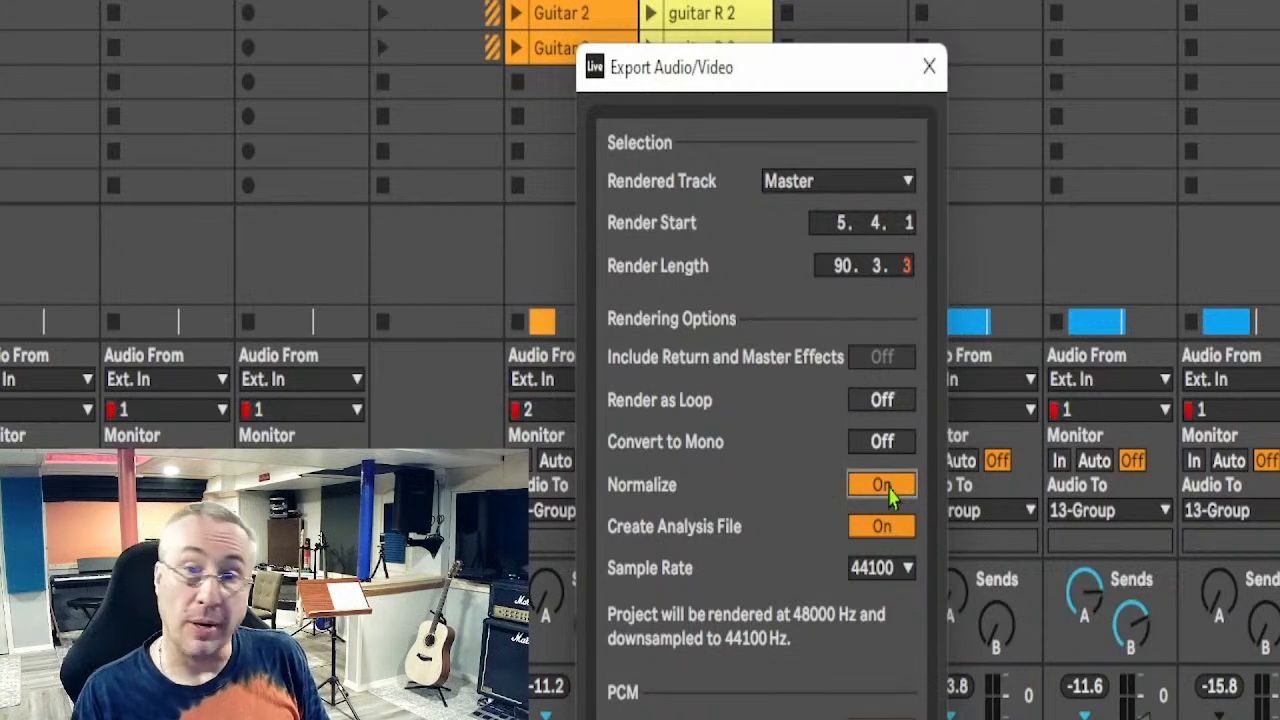